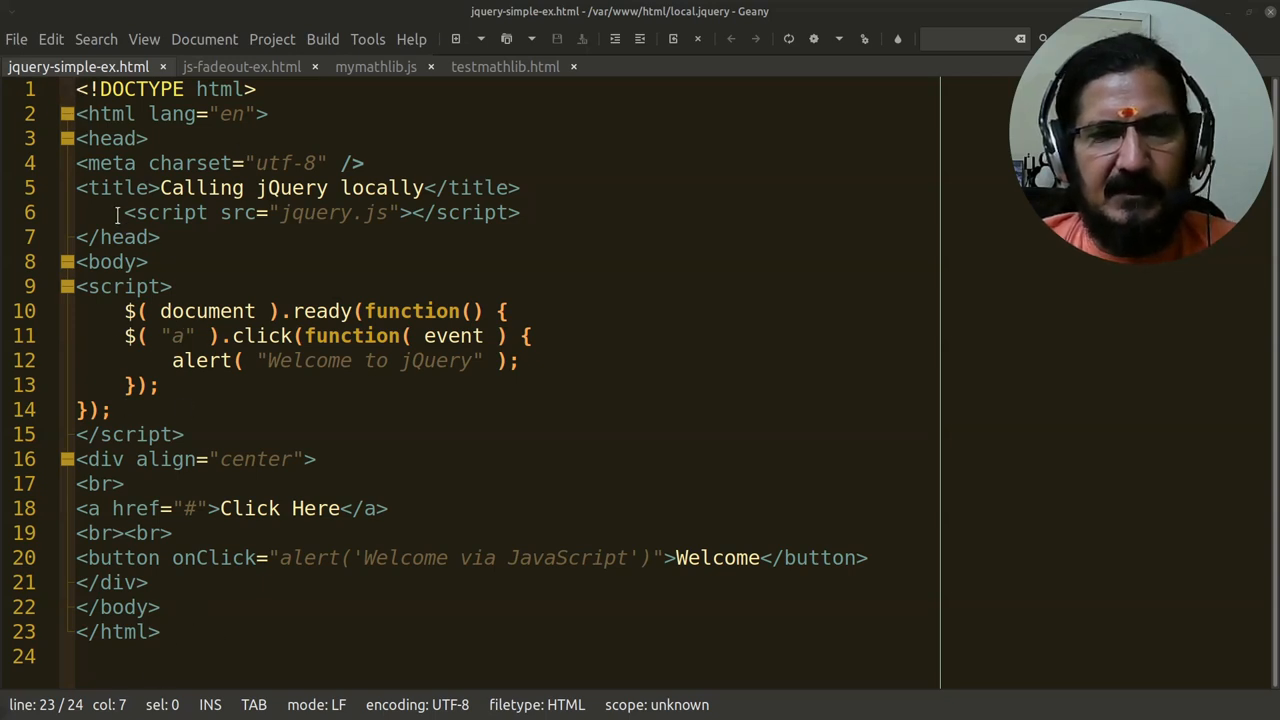
# - Highlight the jQuery script block in jquery-simple-ex.html to review it, leaving the code unedited
pyautogui.click(528, 212)
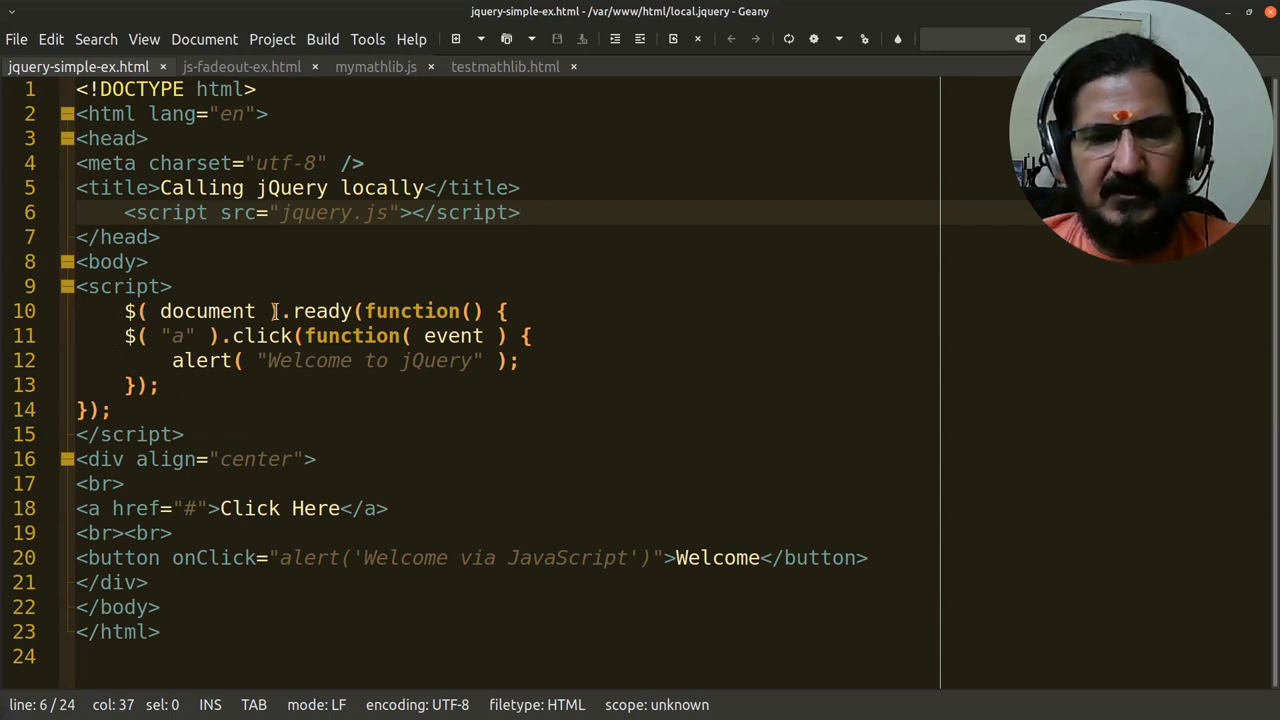
pyautogui.moveTo(456, 360)
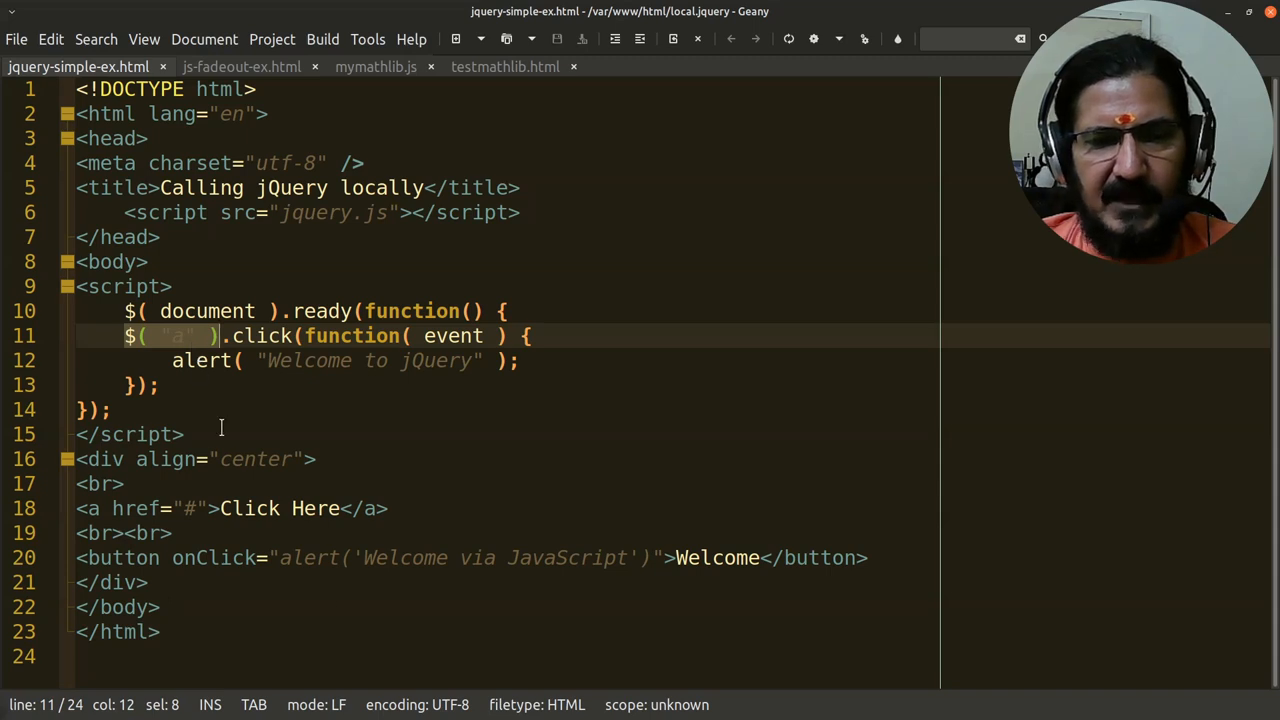
pyautogui.click(172, 360)
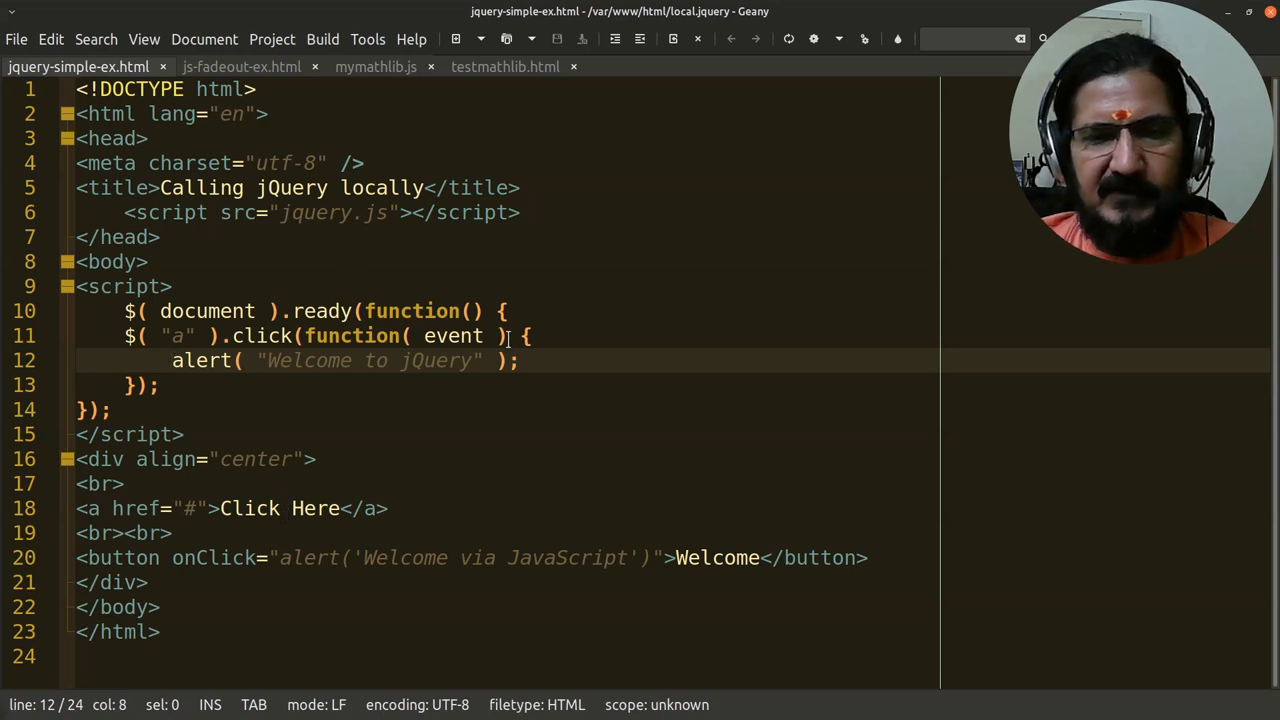
pyautogui.moveTo(172, 360); pyautogui.dragTo(520, 360)
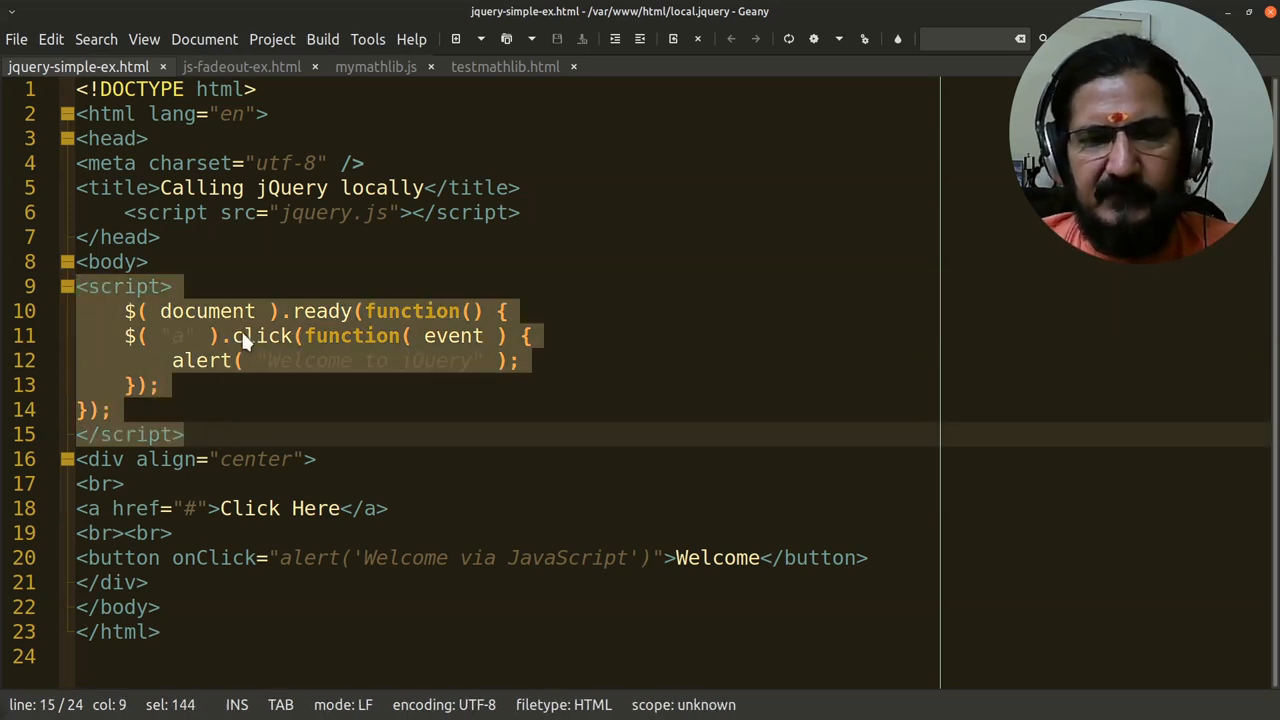
pyautogui.click(256, 360)
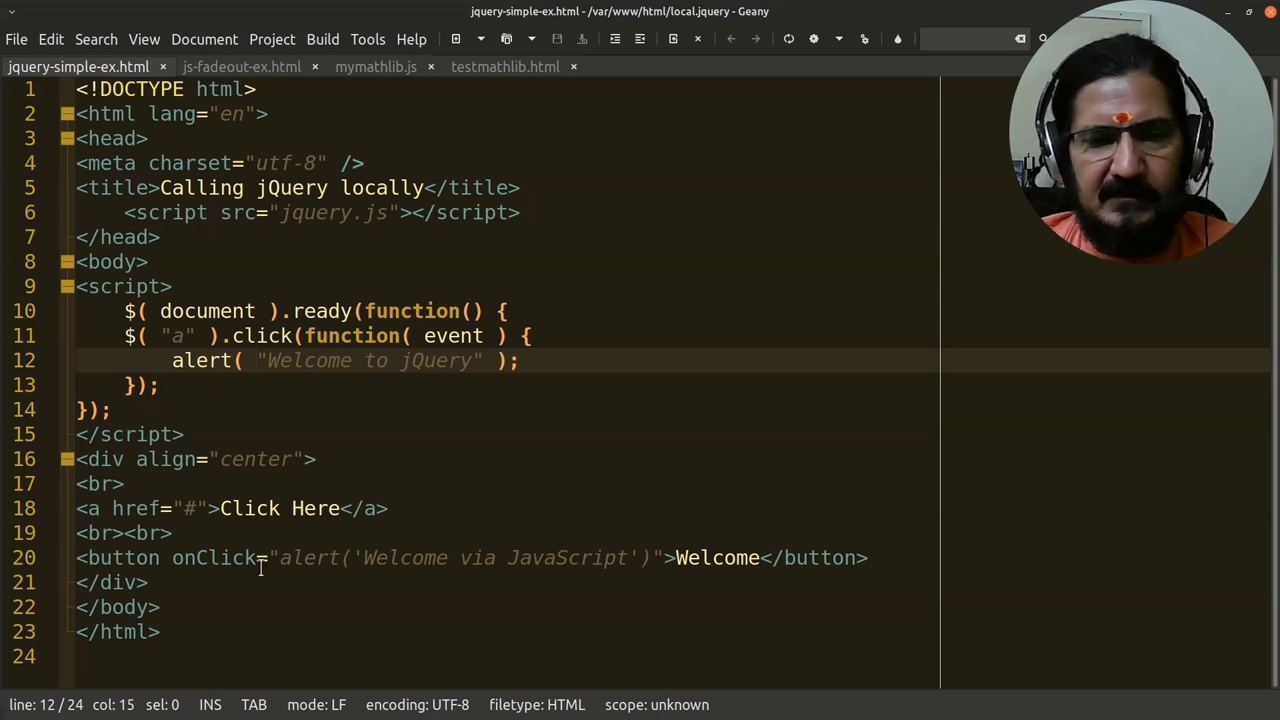
pyautogui.moveTo(76, 286); pyautogui.dragTo(112, 410)
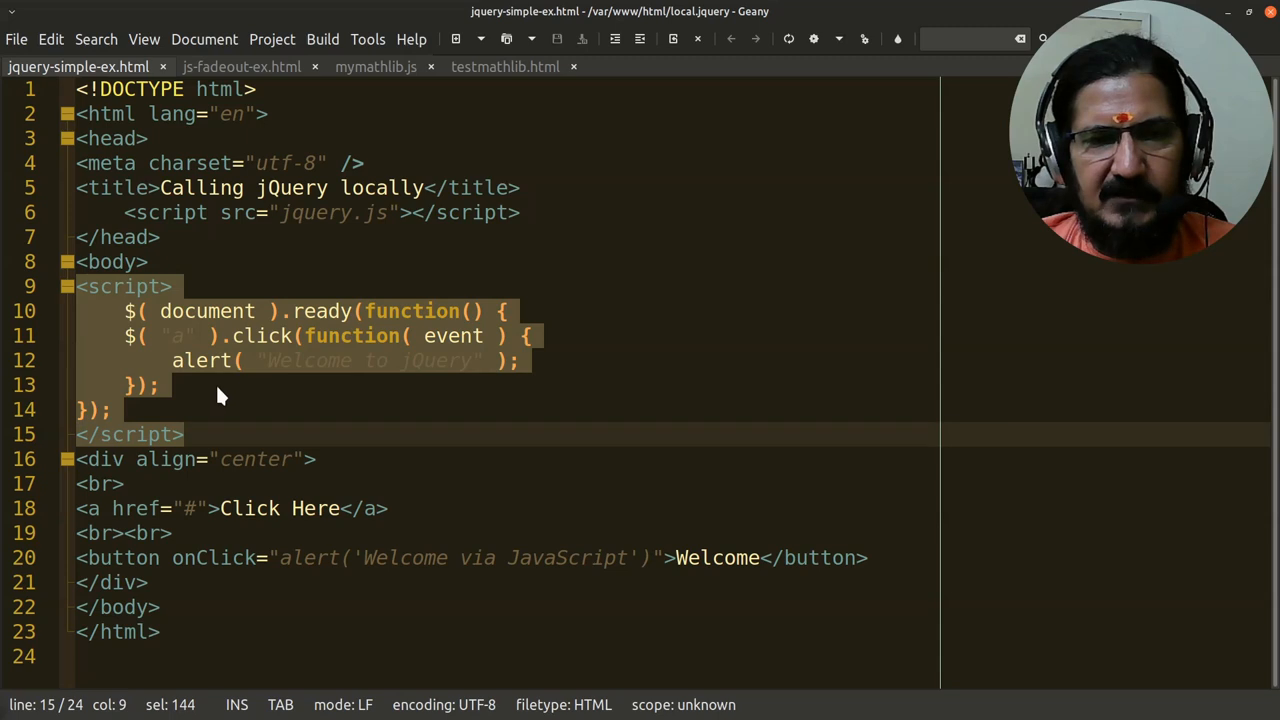
pyautogui.moveTo(336, 378)
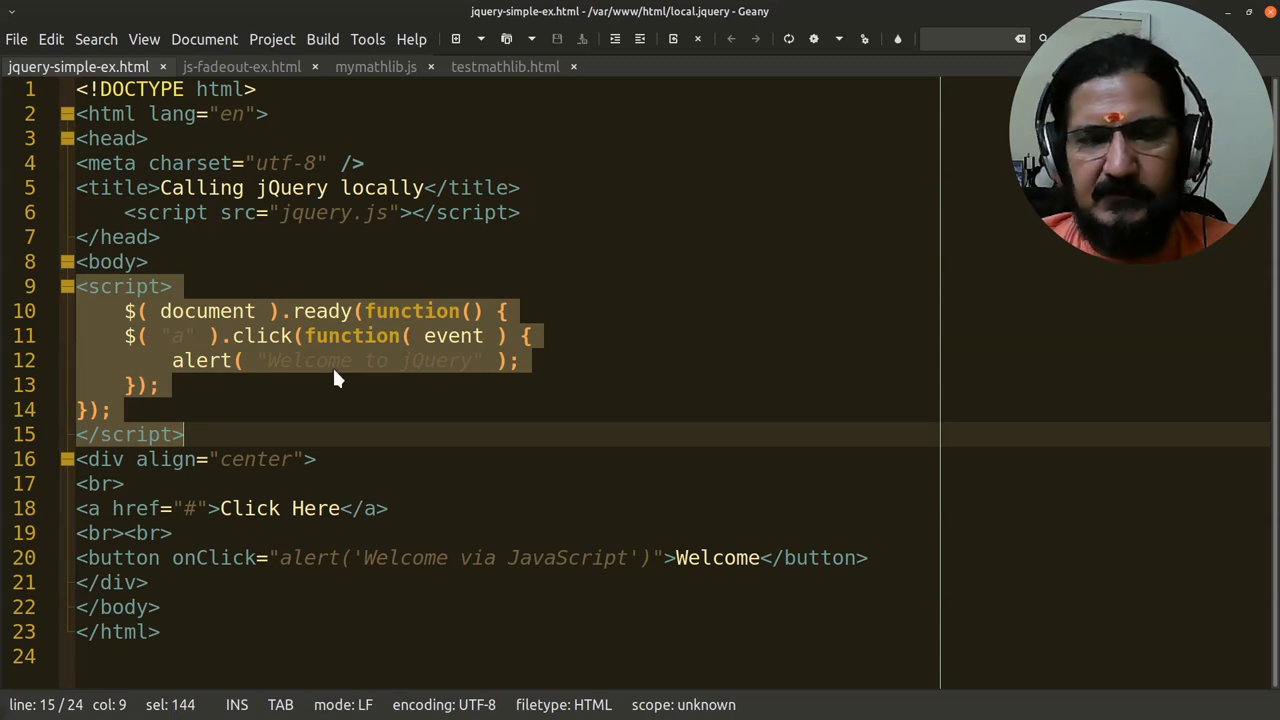
pyautogui.click(232, 532)
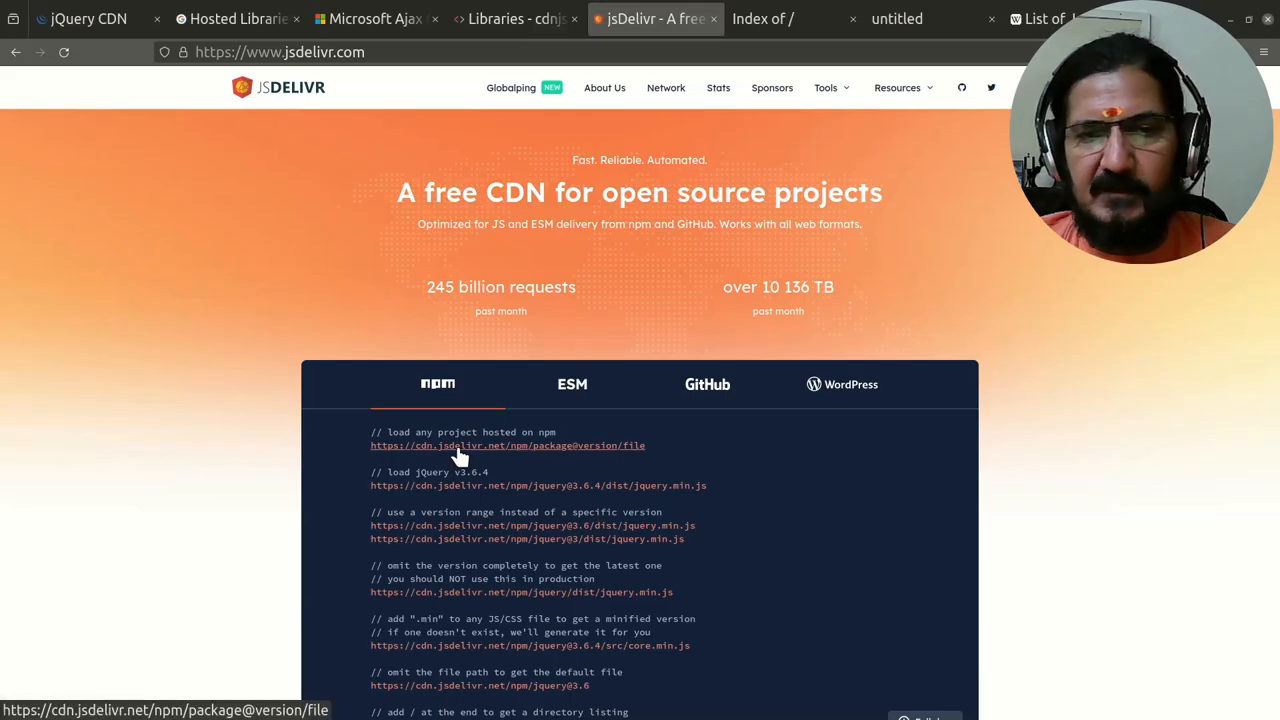
# - Show the local.jquery directory listing in Firefox with jquery-simple-ex.html and jquery.js
pyautogui.click(764, 18)
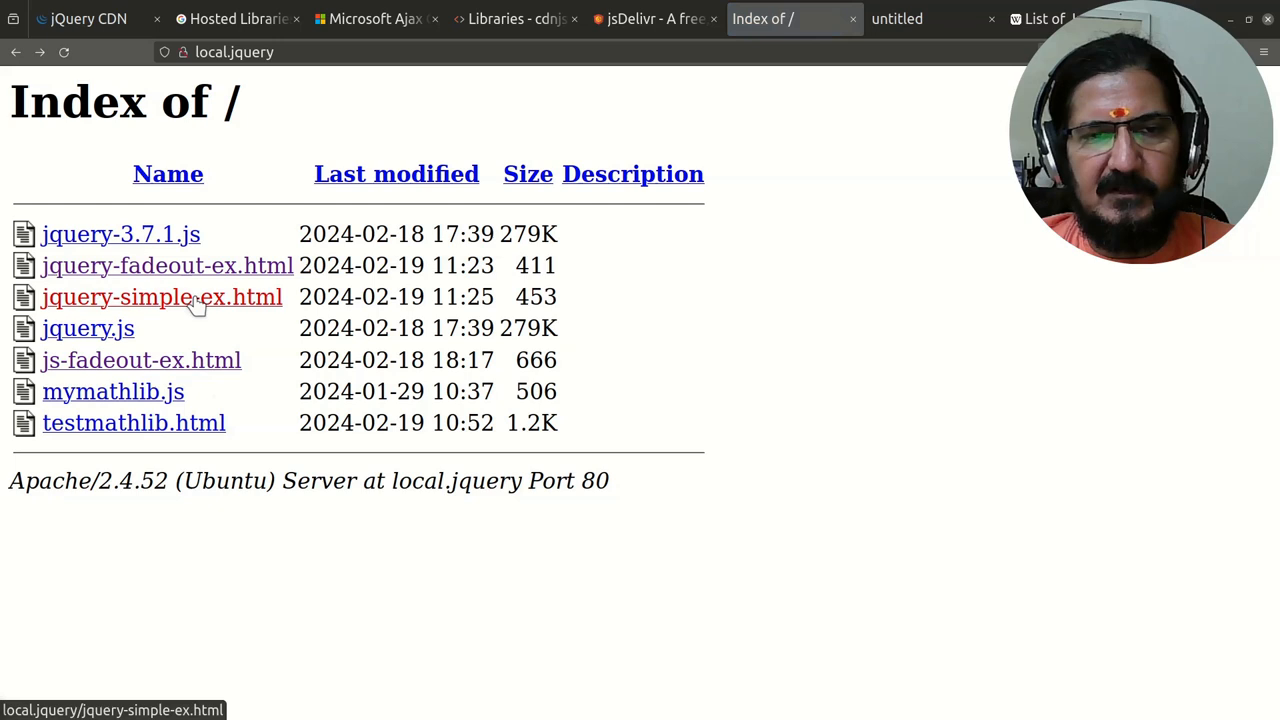
# - Load jquery-simple-ex.html, trigger the 'Welcome to jQuery' alert via 'Click Here' and dismiss it
pyautogui.click(162, 296)
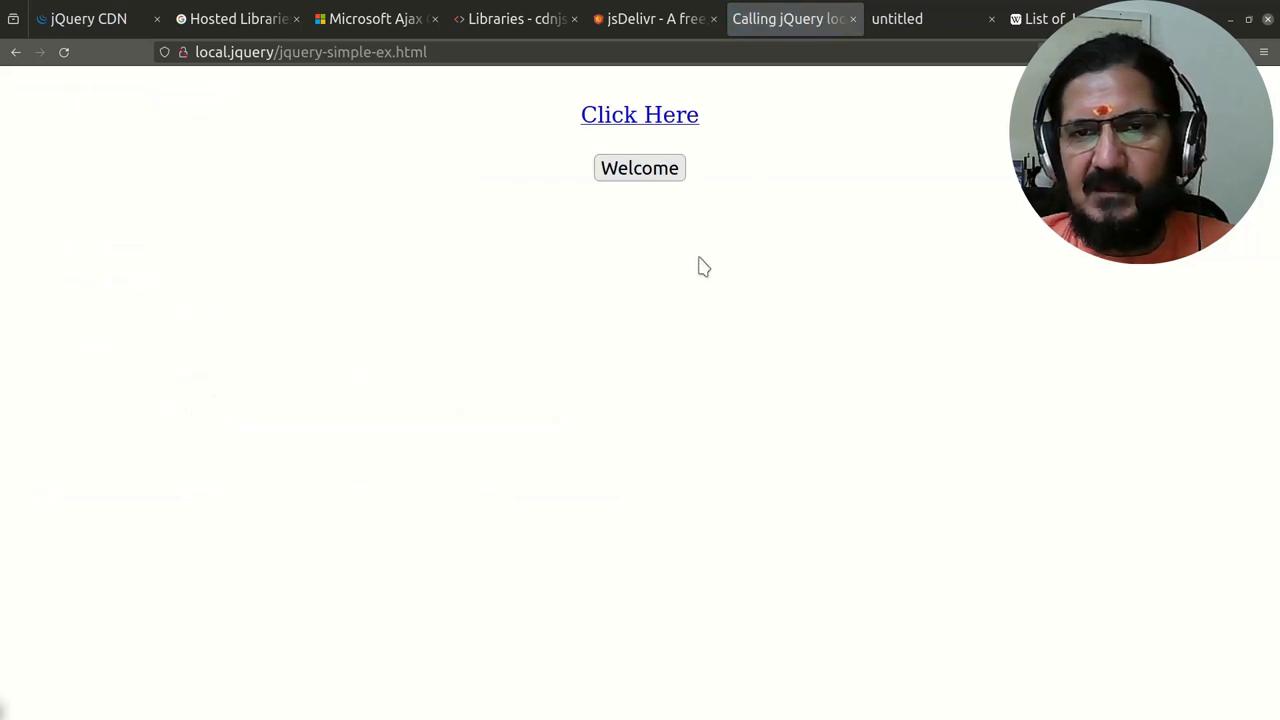
pyautogui.click(640, 114)
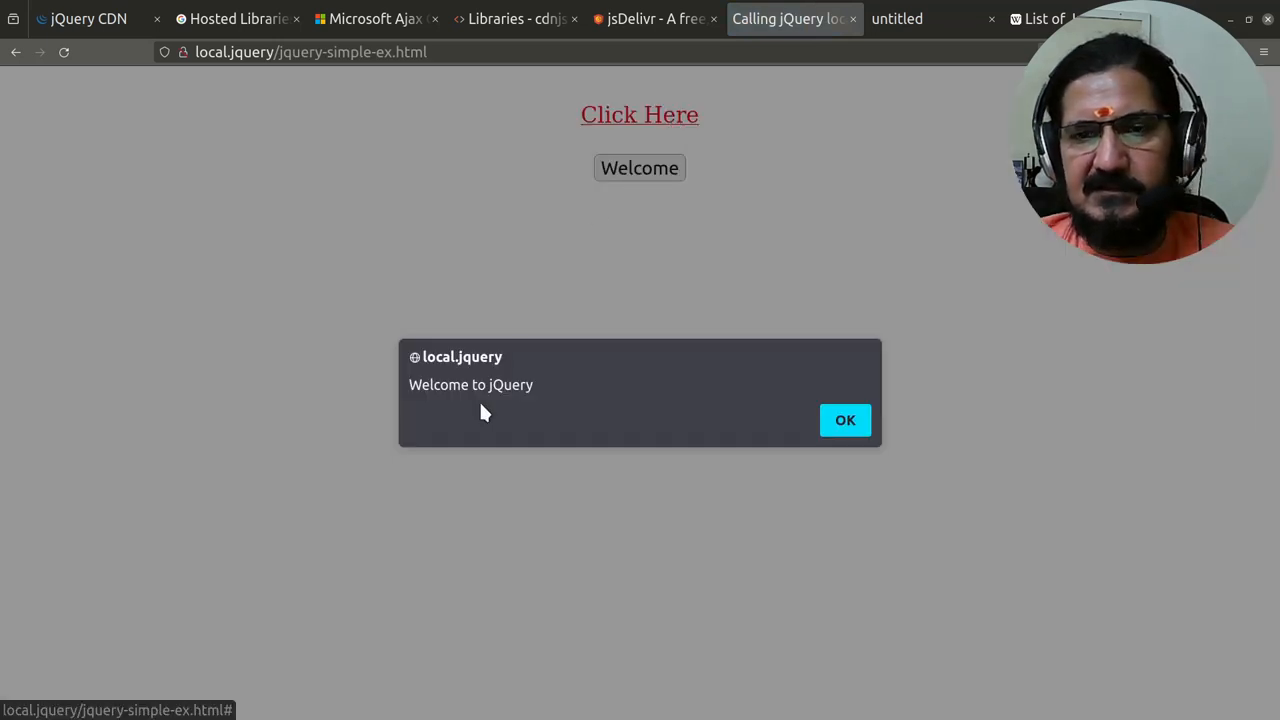
pyautogui.moveTo(768, 420)
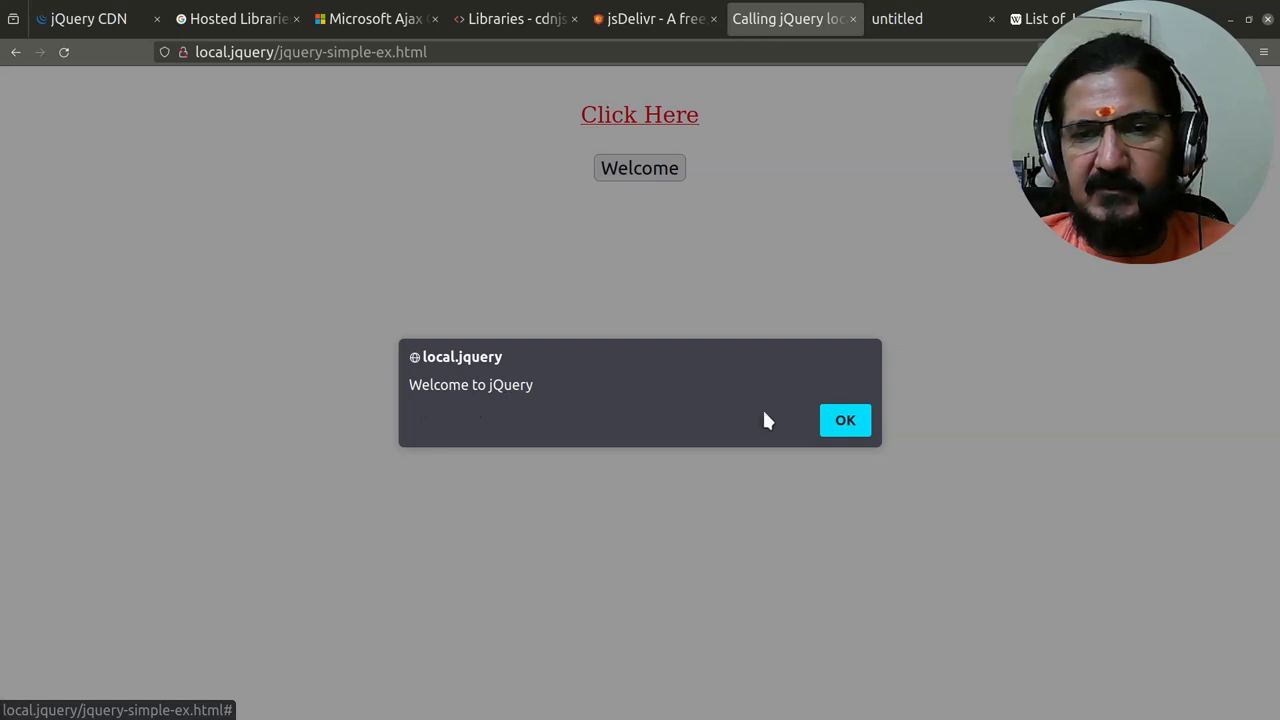
pyautogui.click(844, 420)
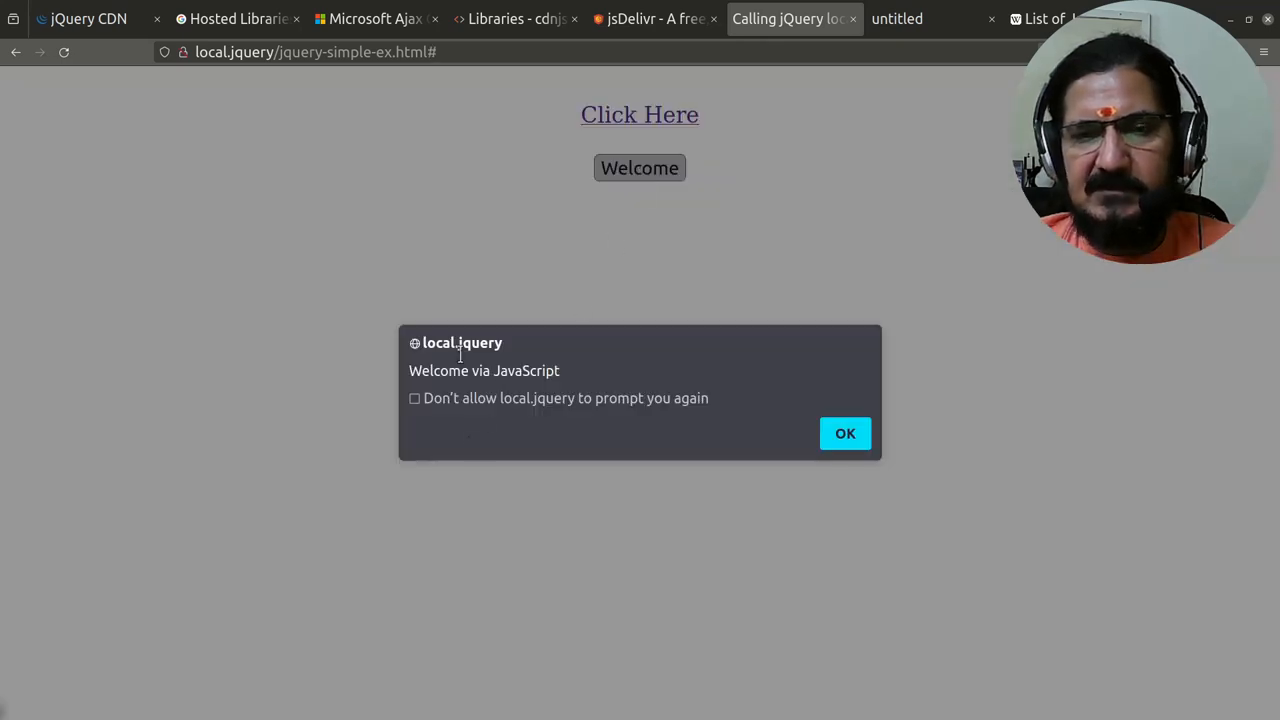
pyautogui.moveTo(820, 432)
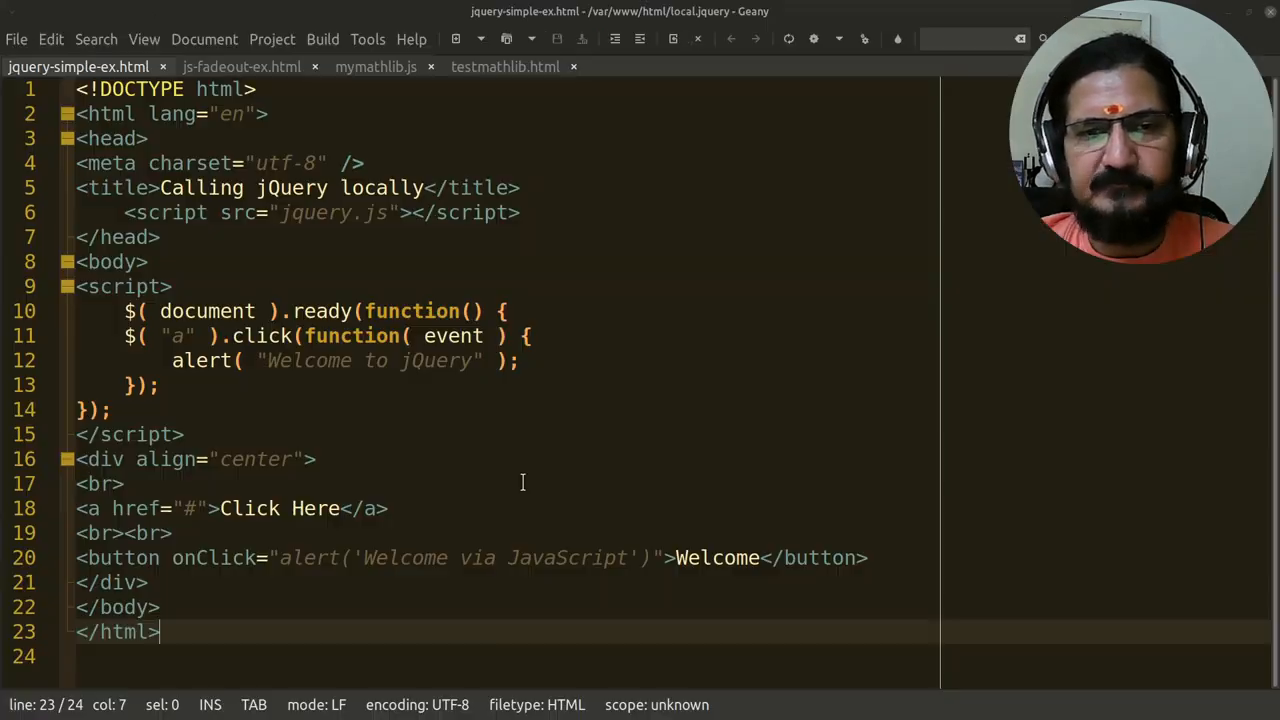
pyautogui.moveTo(488, 444)
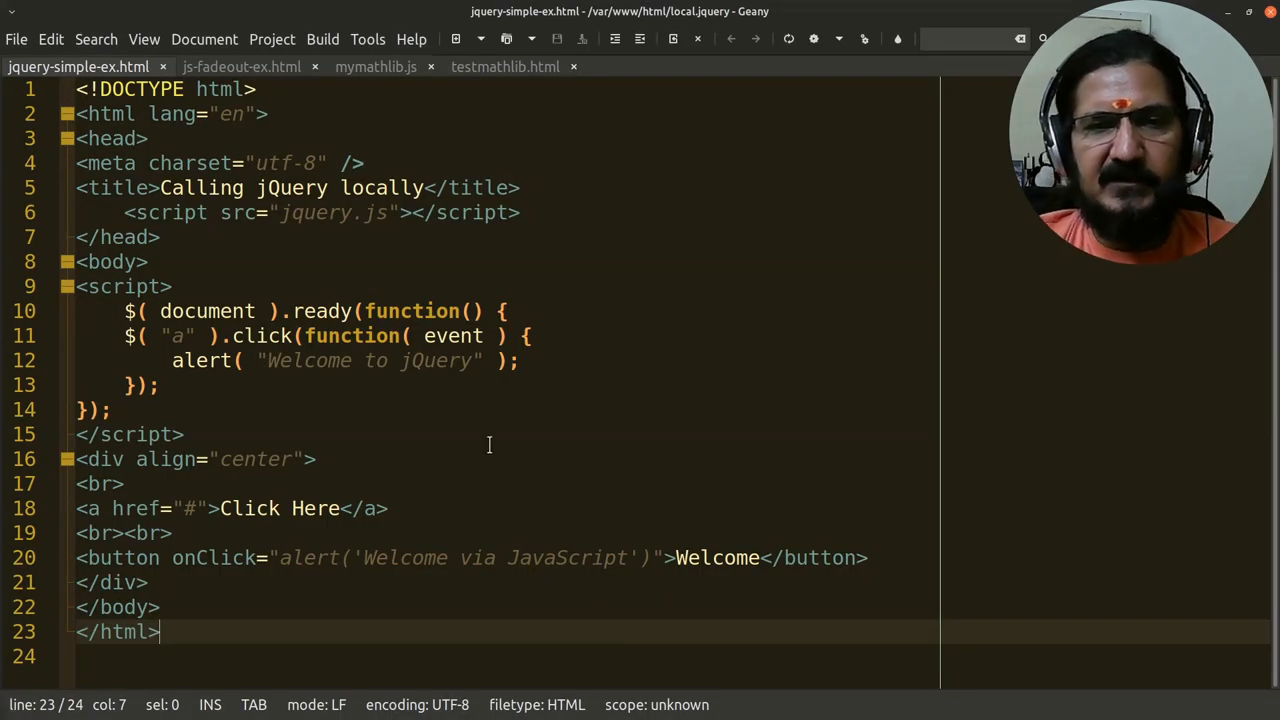